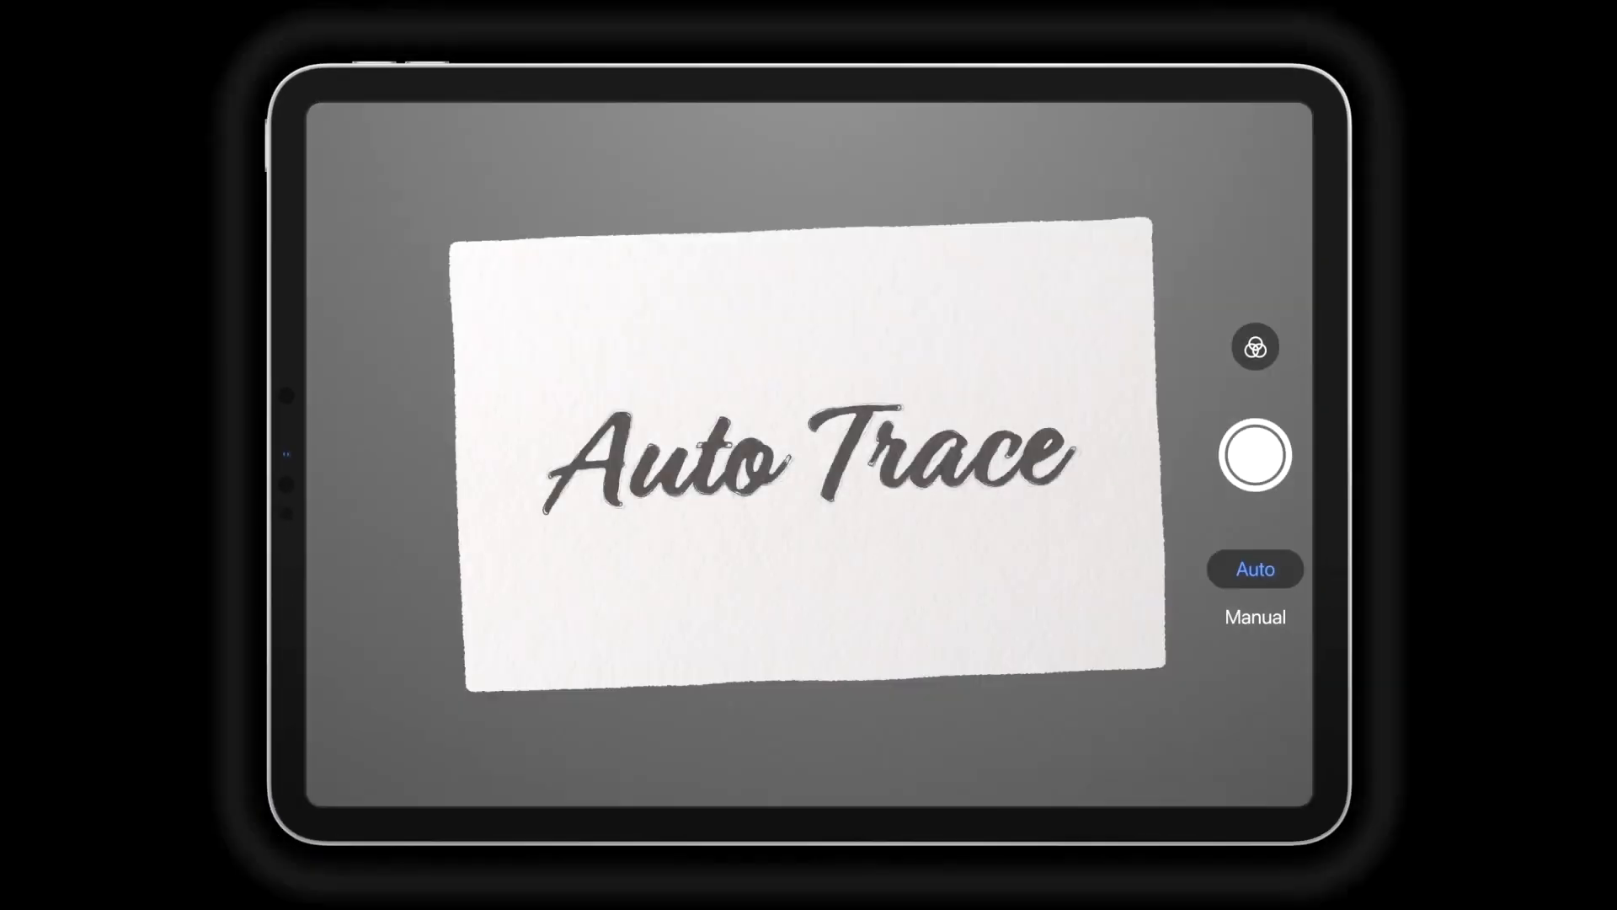
Import the black-and-white doodle sketch image into a new document from the gallery
click(1253, 454)
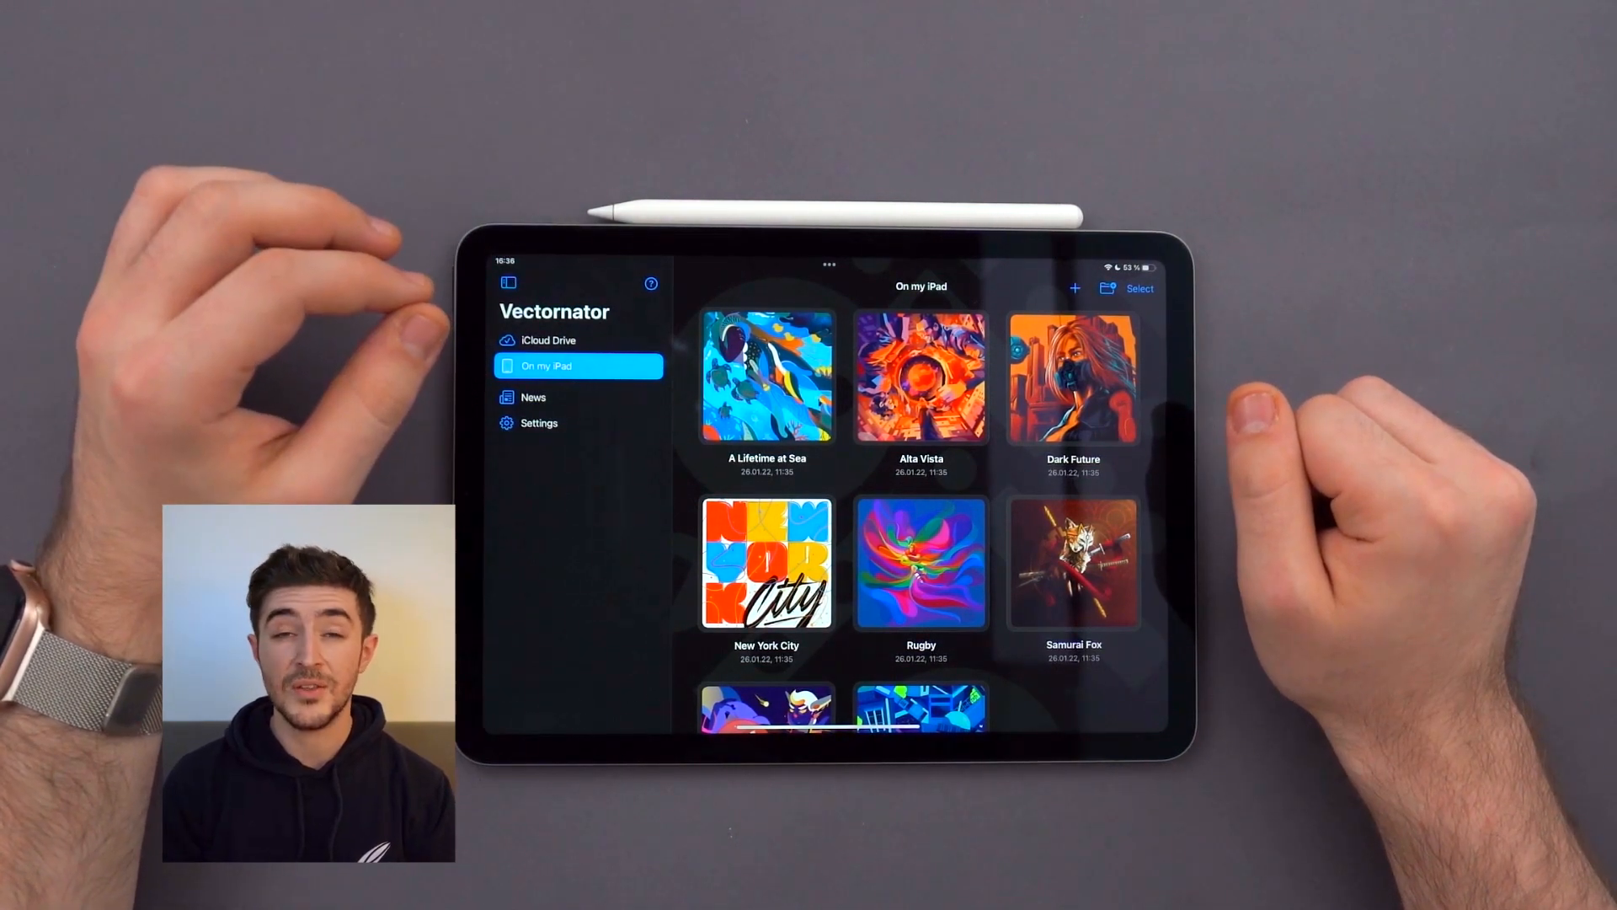
click(1073, 288)
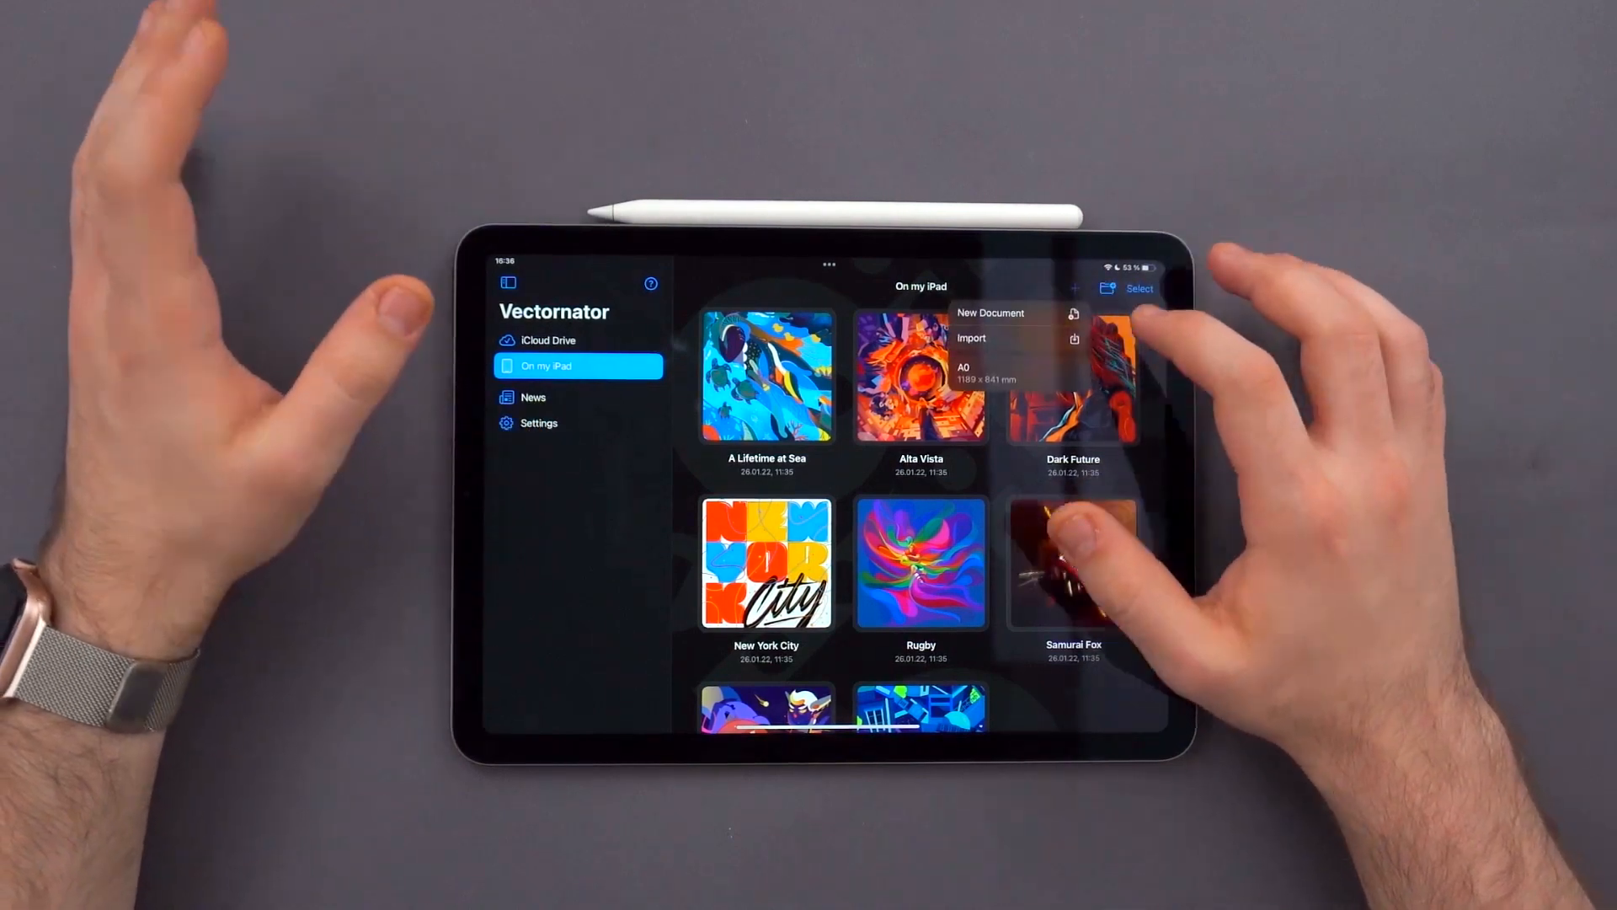
click(970, 337)
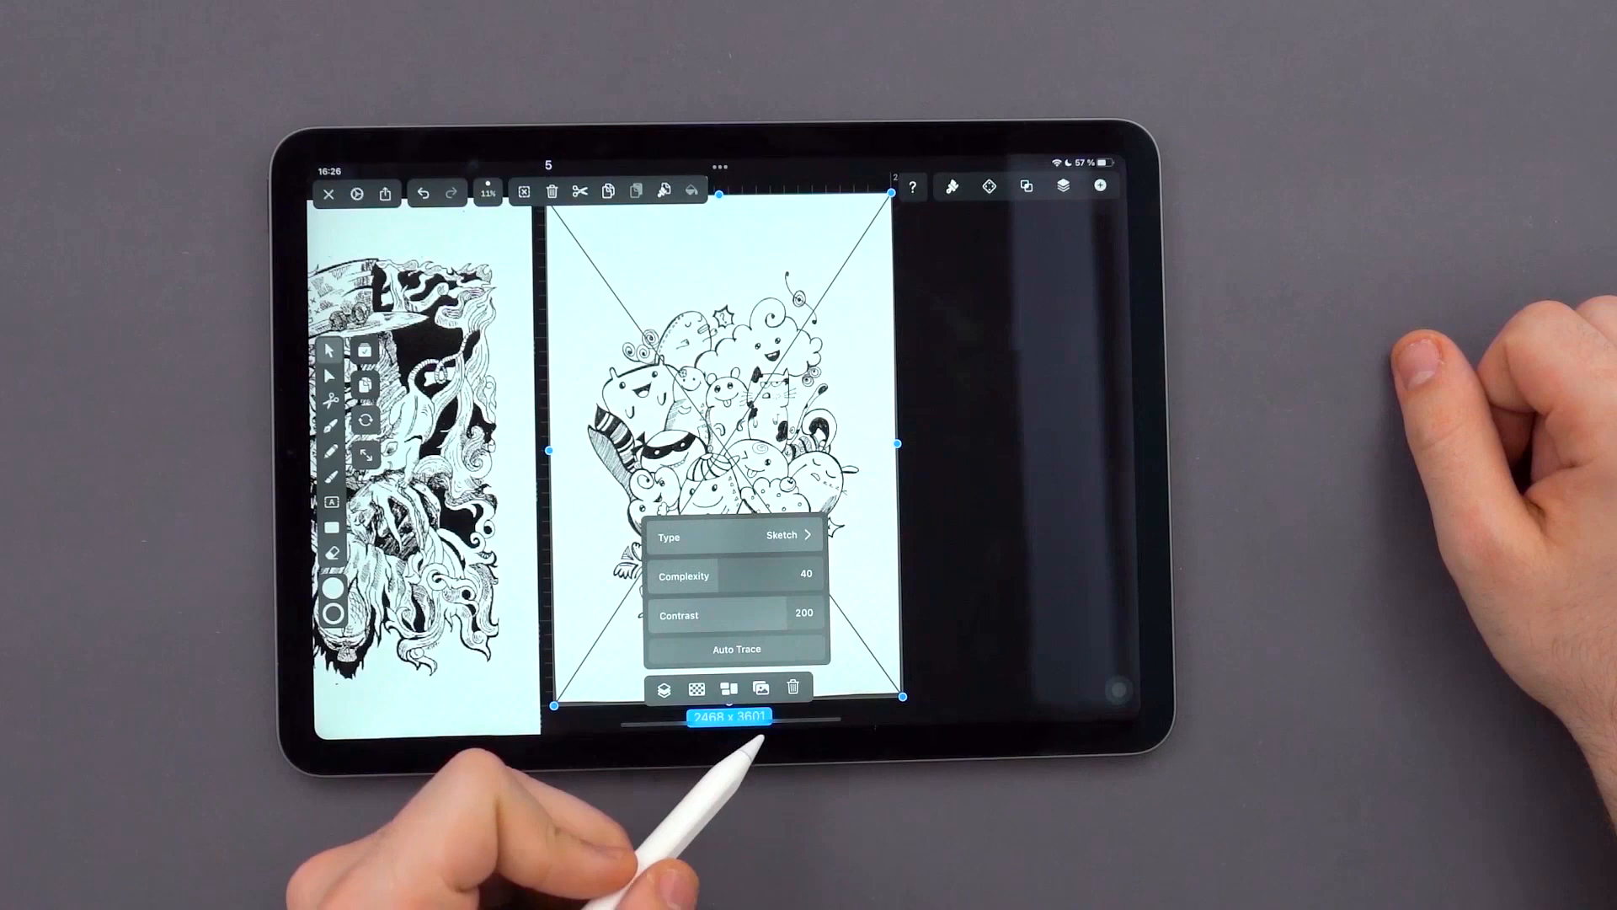
Auto trace the 'Create more' lettering into editable black vector paths using the Style settings
click(736, 649)
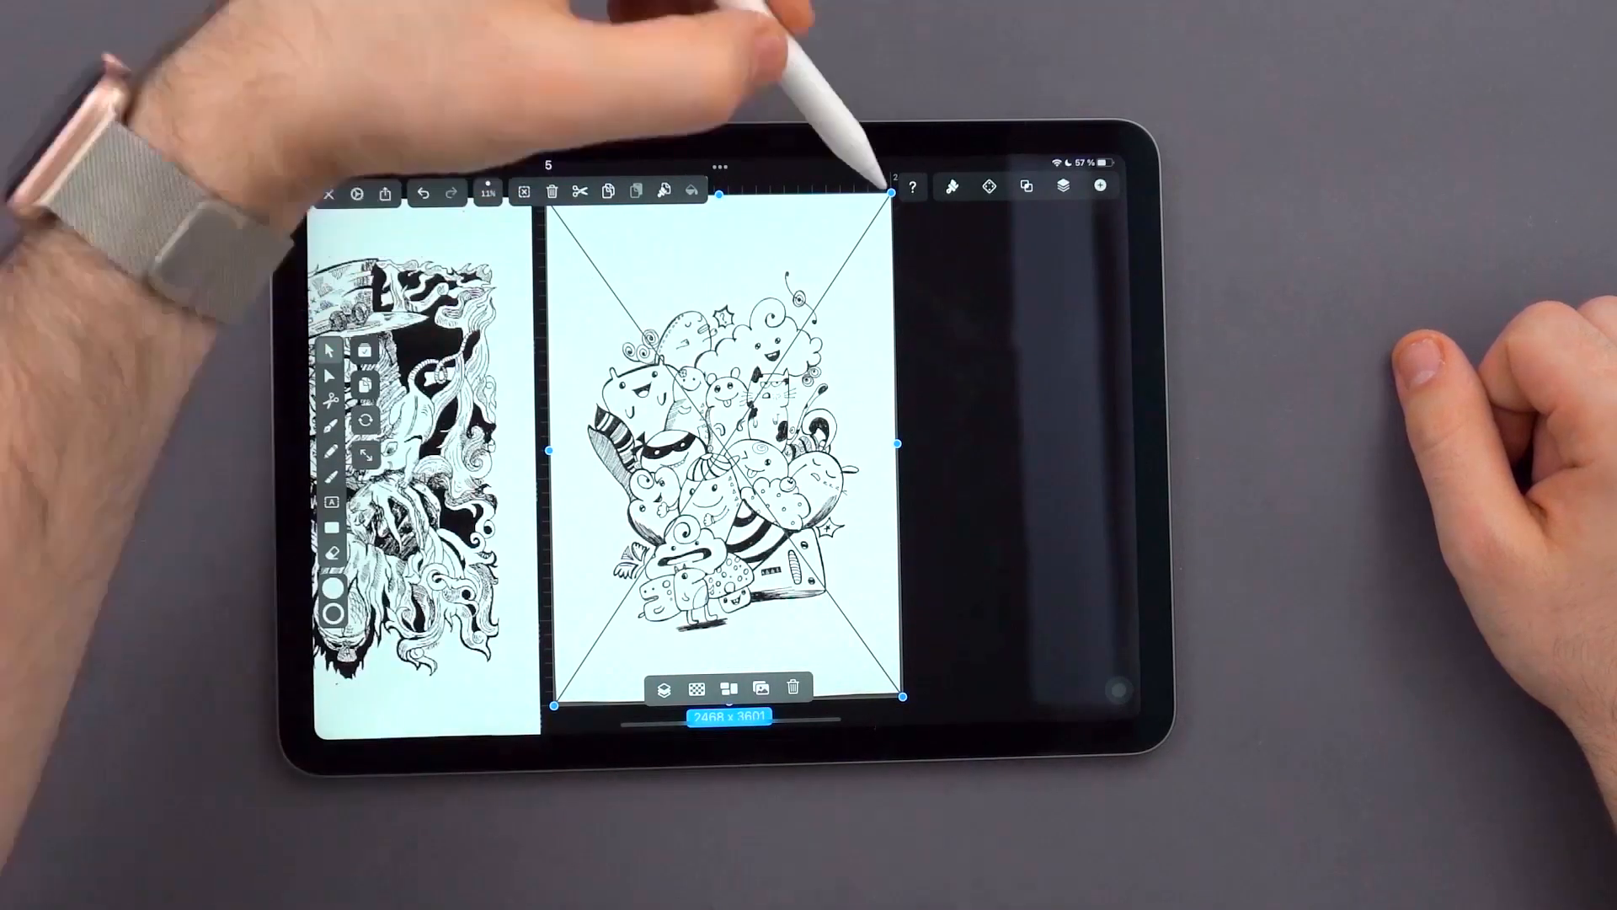
click(950, 187)
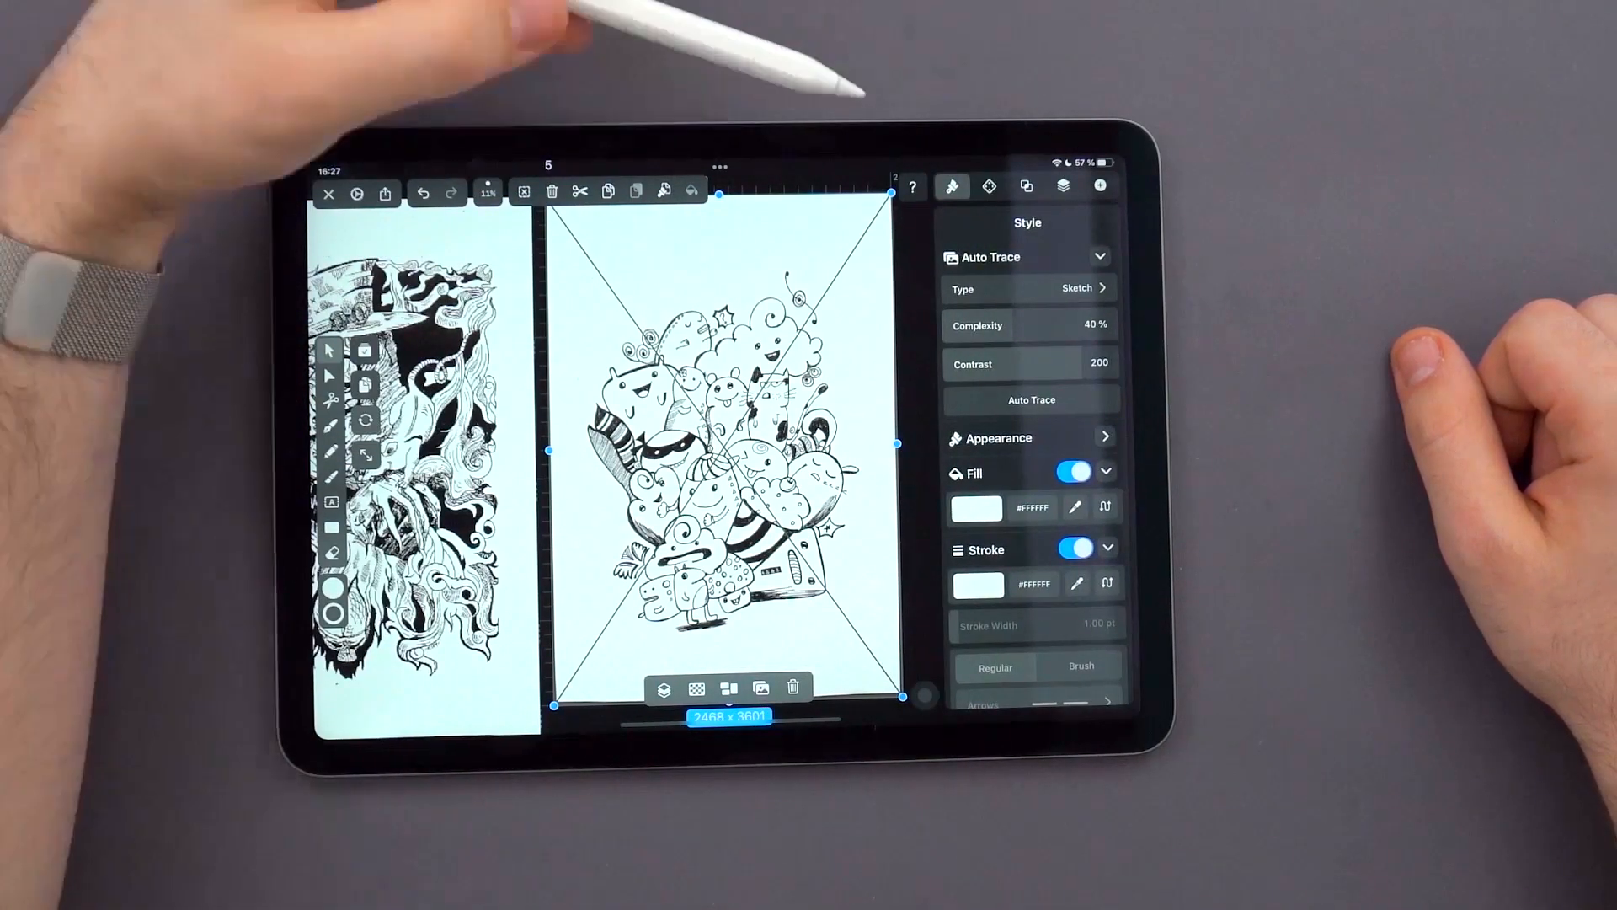
click(1078, 288)
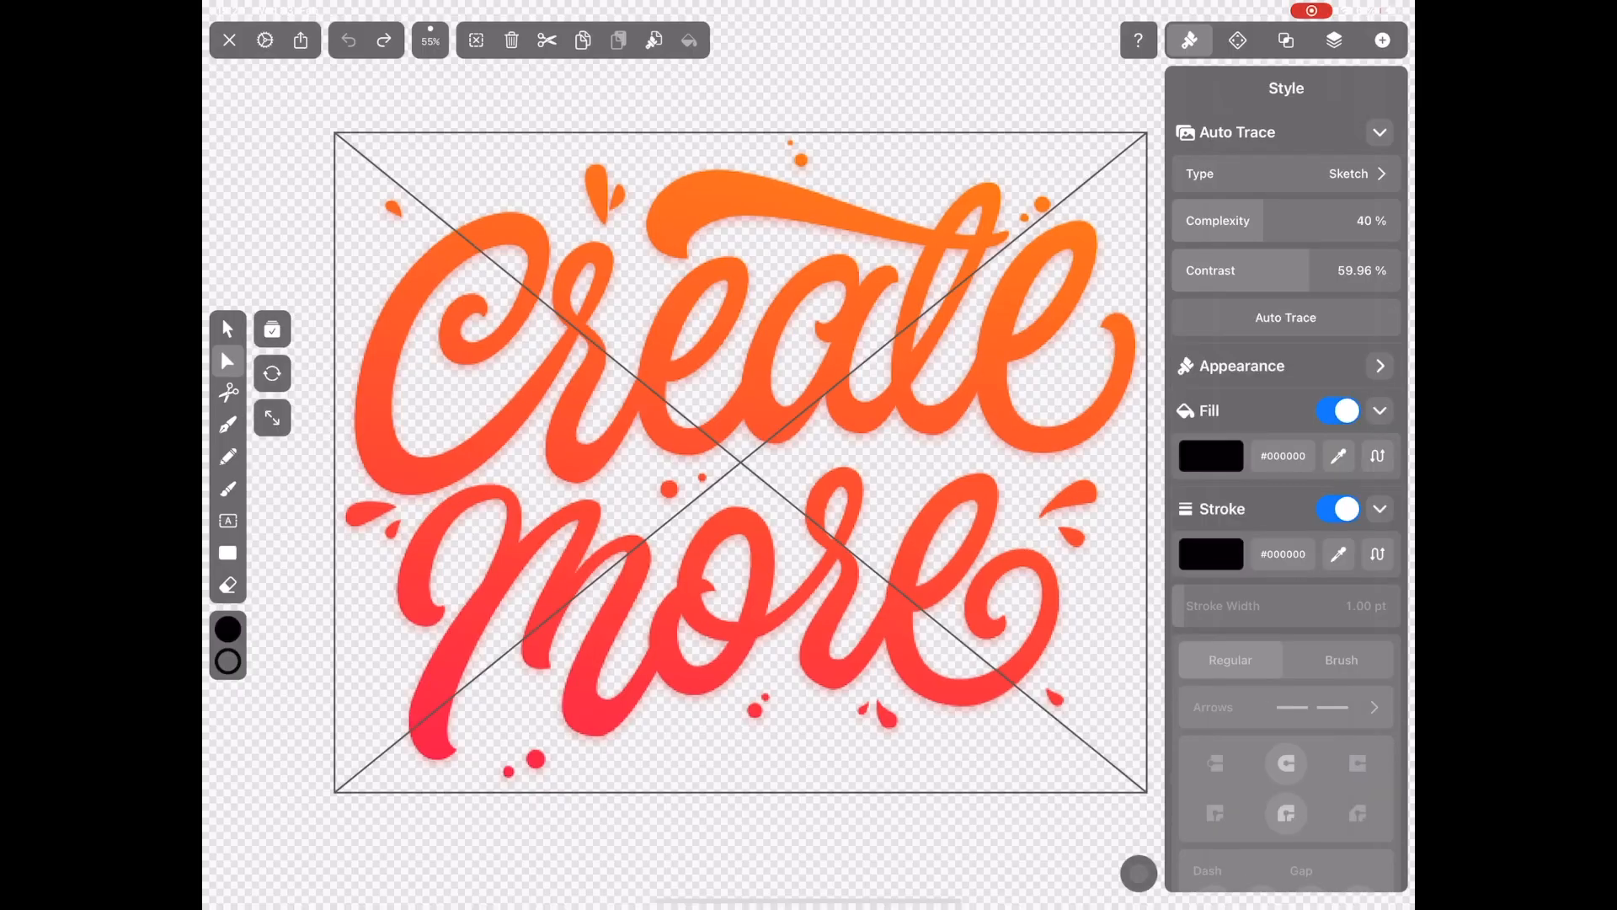
click(1286, 316)
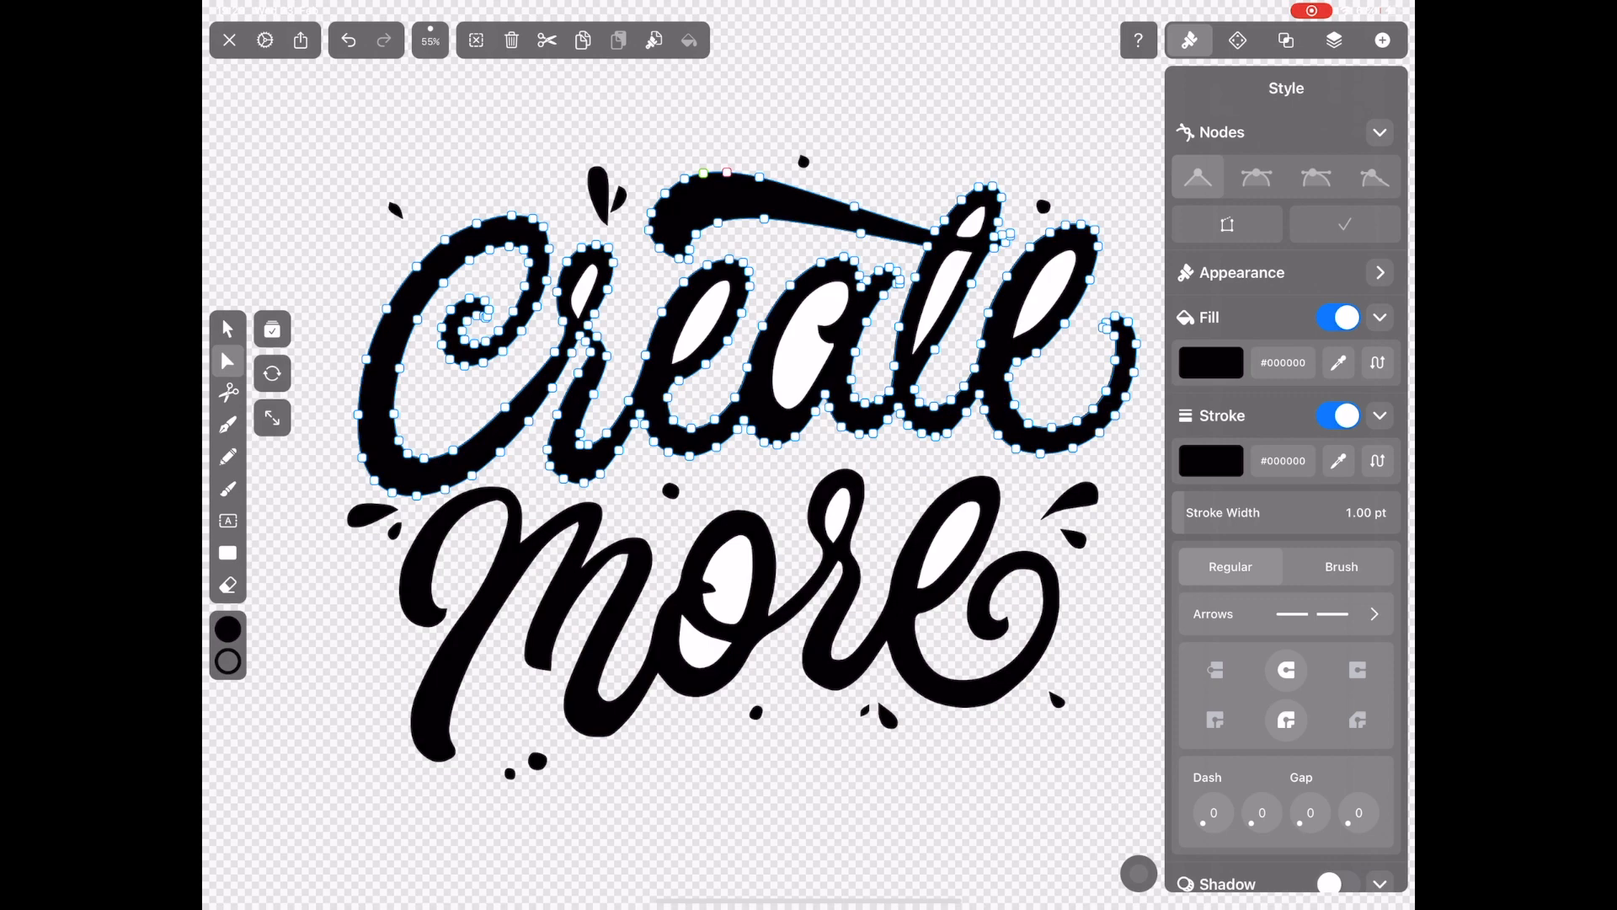